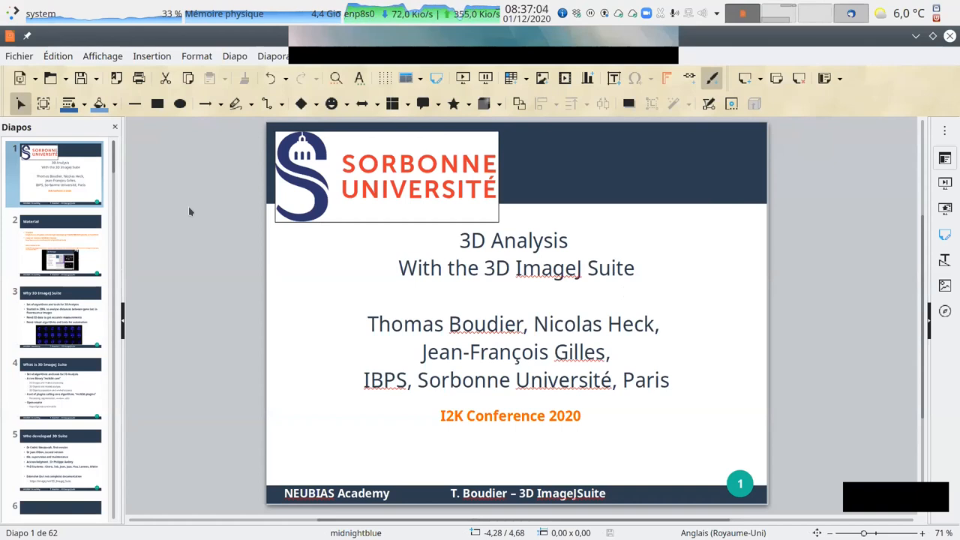
Step: Show slide 2, "Material", with the Dropbox, YouTube and forum links
click(60, 246)
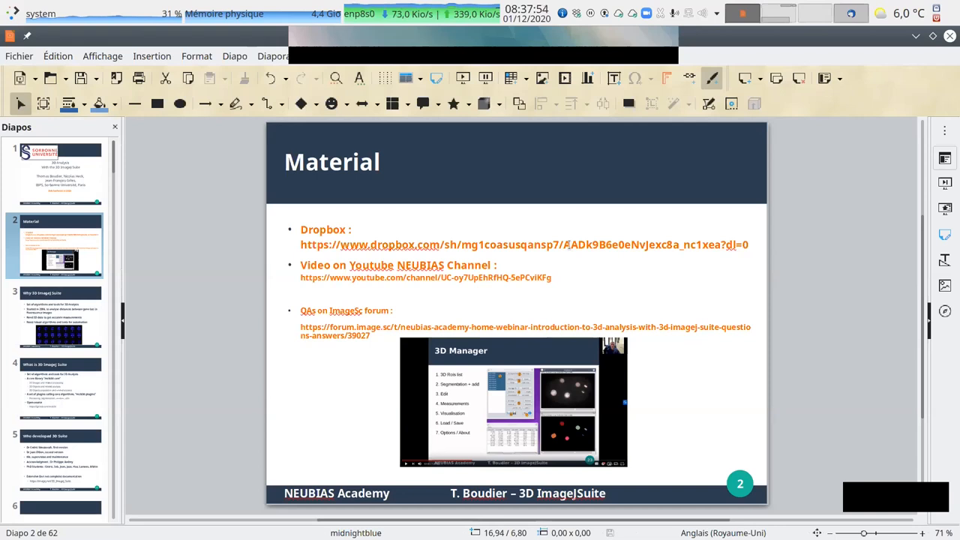
Step: Show slide 3, "Why 3D ImageJ Suite", with its motivations and fluorescence image grid
click(60, 315)
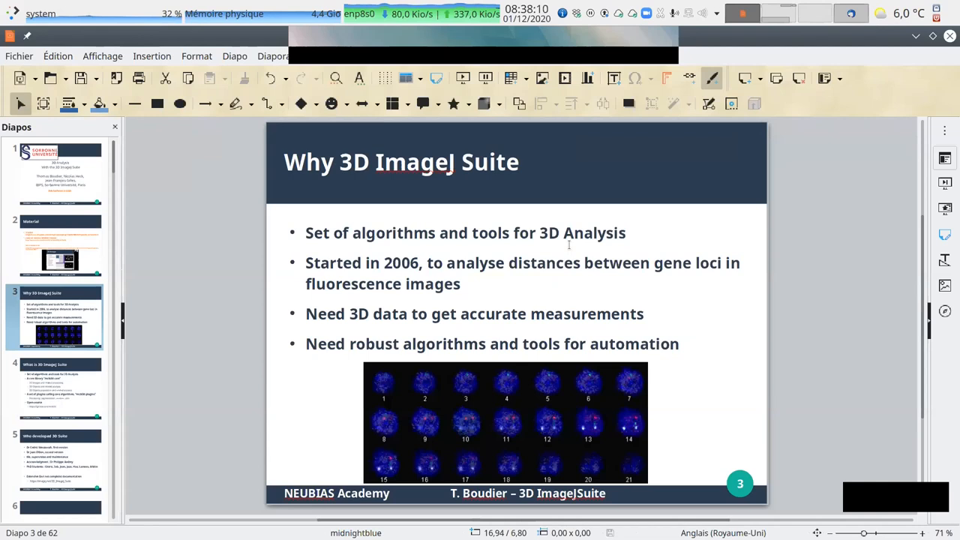
mouse_move(666, 414)
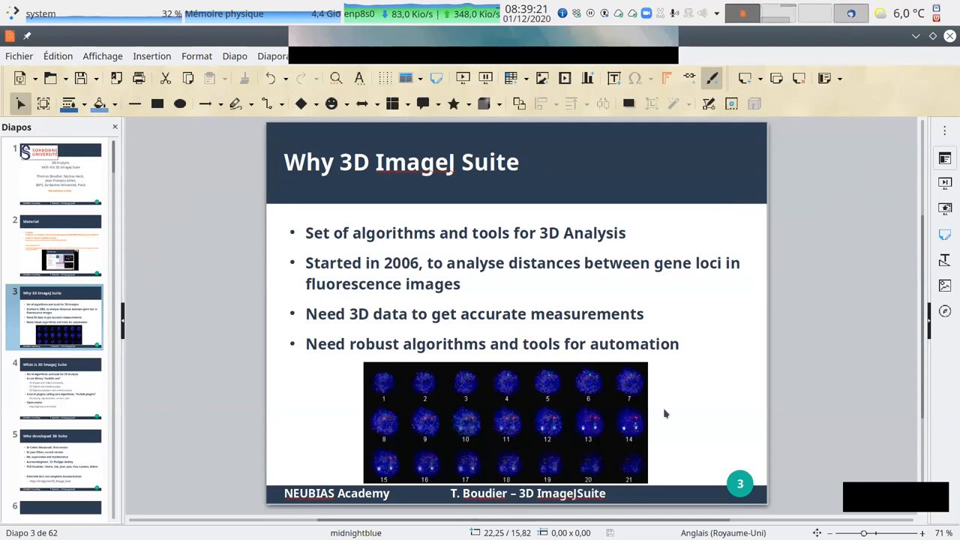
mouse_move(666, 417)
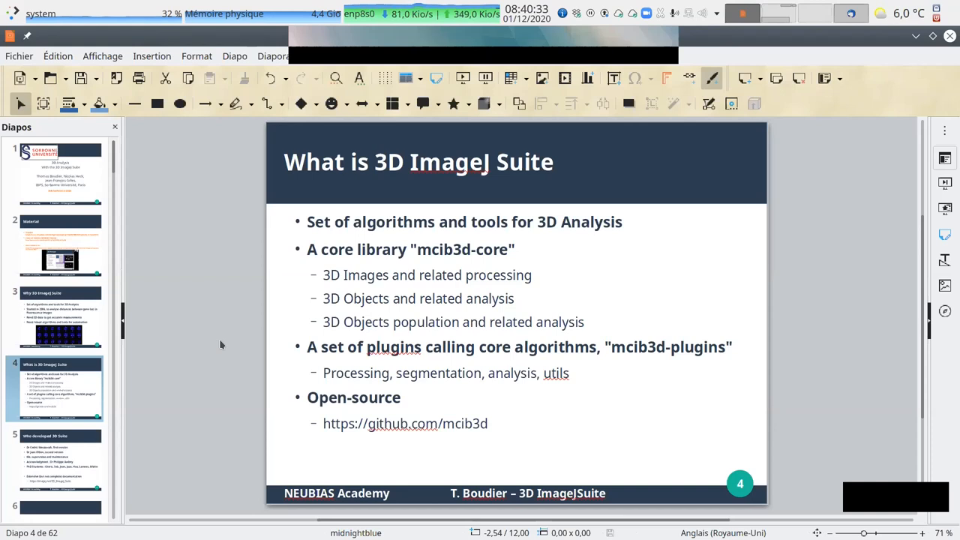
Step: Show slide 5, "Who developed 3D Suite", listing contributors and the documentation link
click(54, 459)
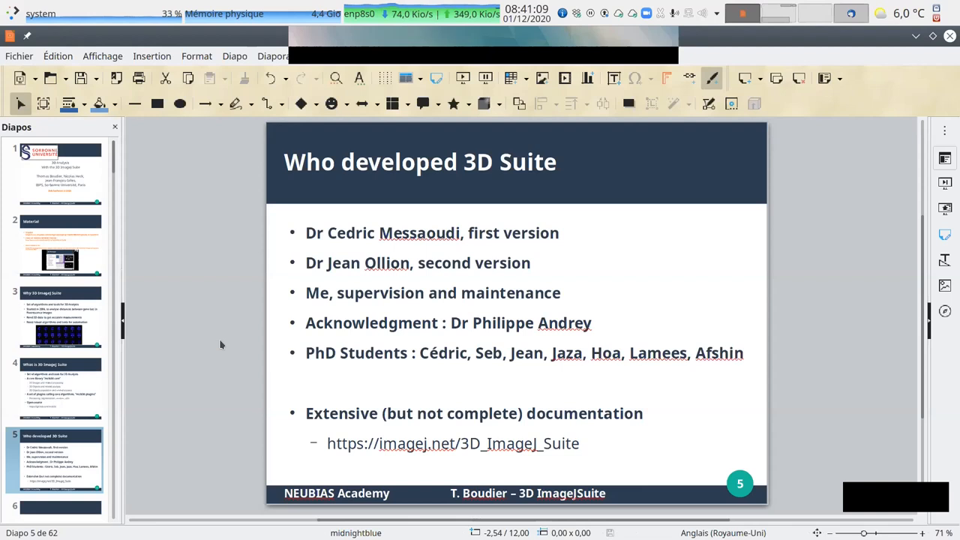
Step: Switch from the slides to the imagej.net 3D_ImageJ_Suite page in Firefox
scroll(down, 3)
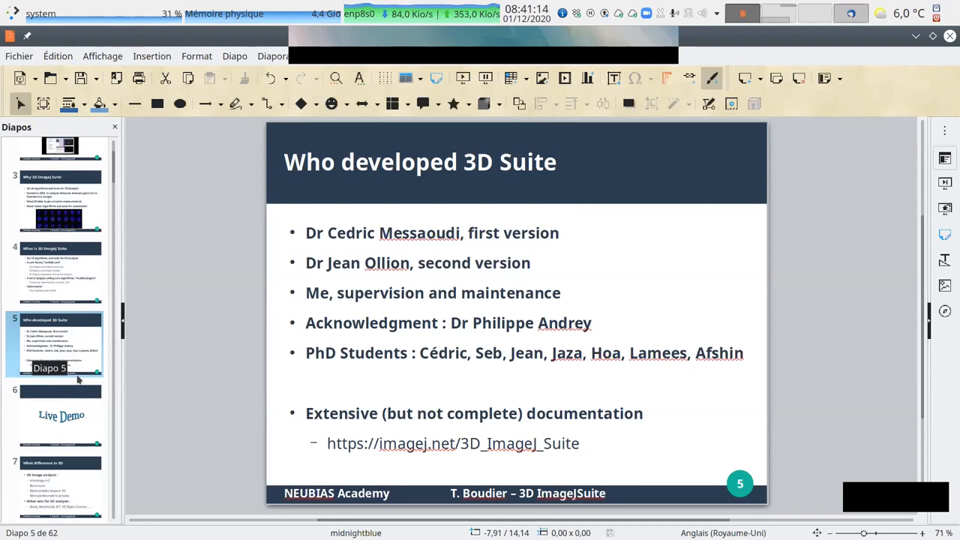
click(61, 416)
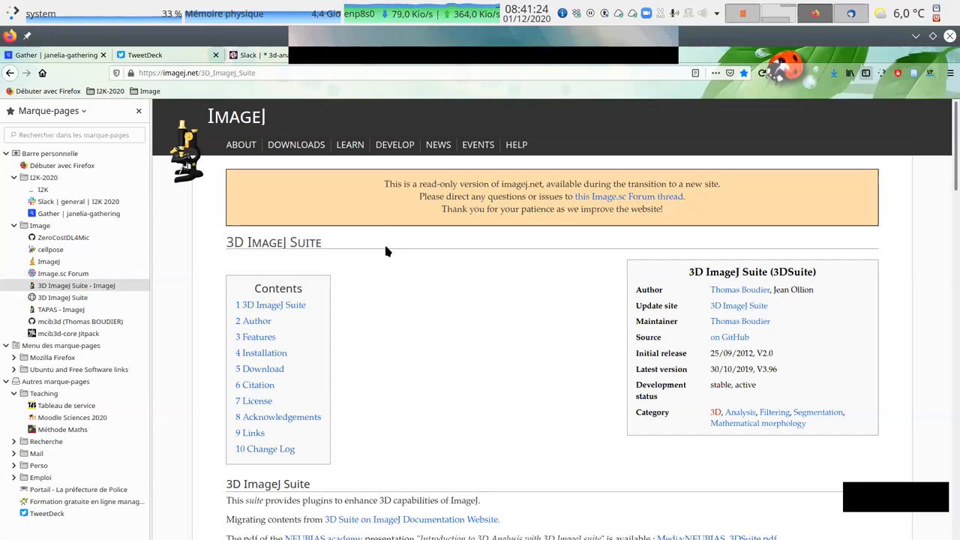
Step: Visit the ImageJ NIH home page, then land on the imagej.github.io 3D ImageJ Suite page via bookmarks
click(225, 72)
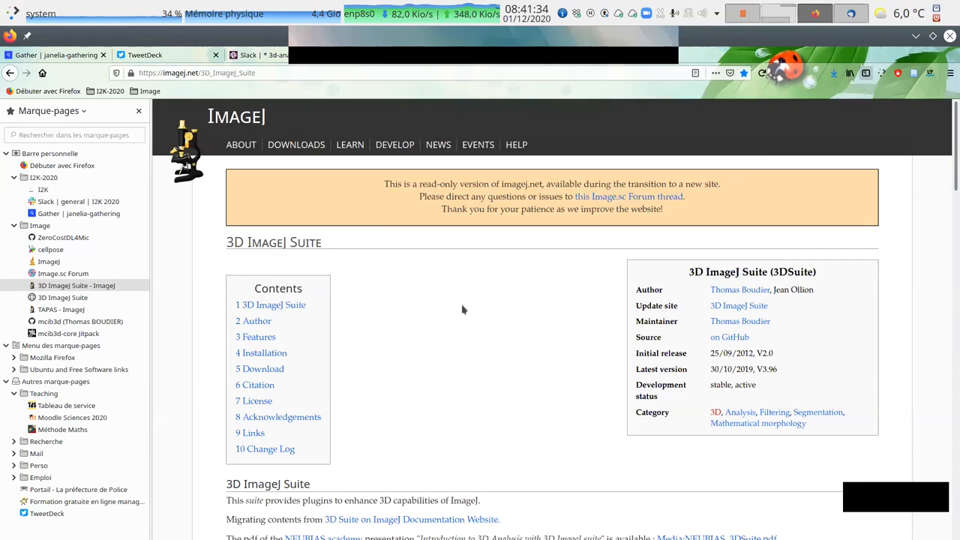
click(48, 260)
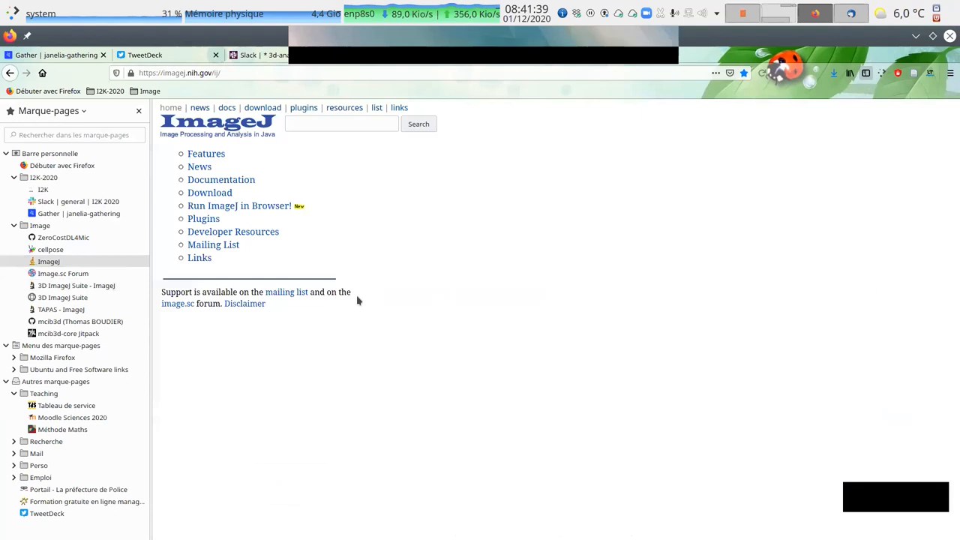
mouse_move(438, 267)
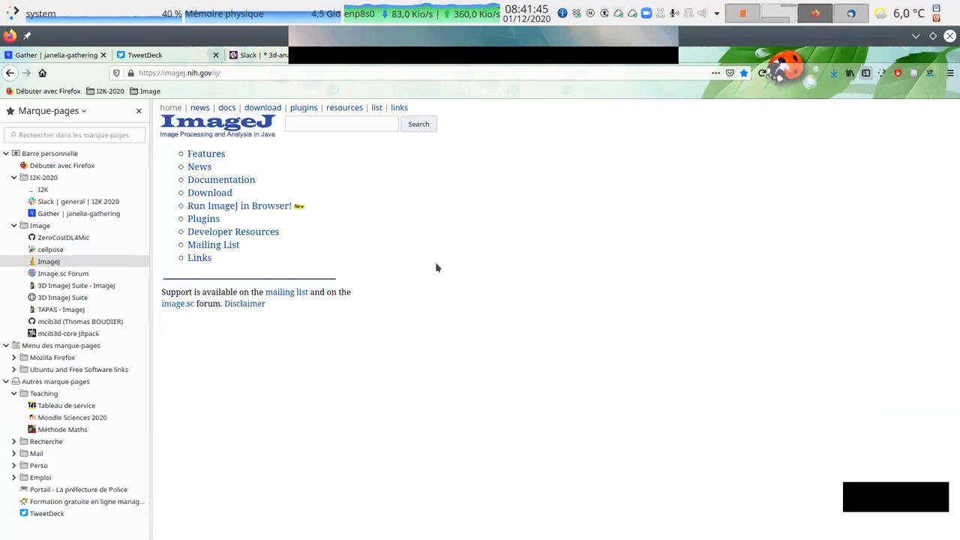
click(75, 285)
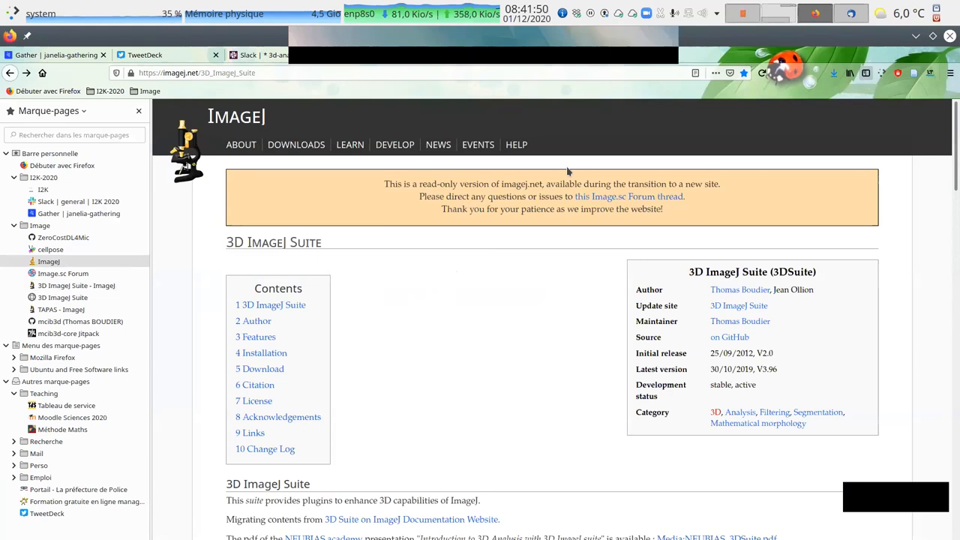
mouse_move(389, 364)
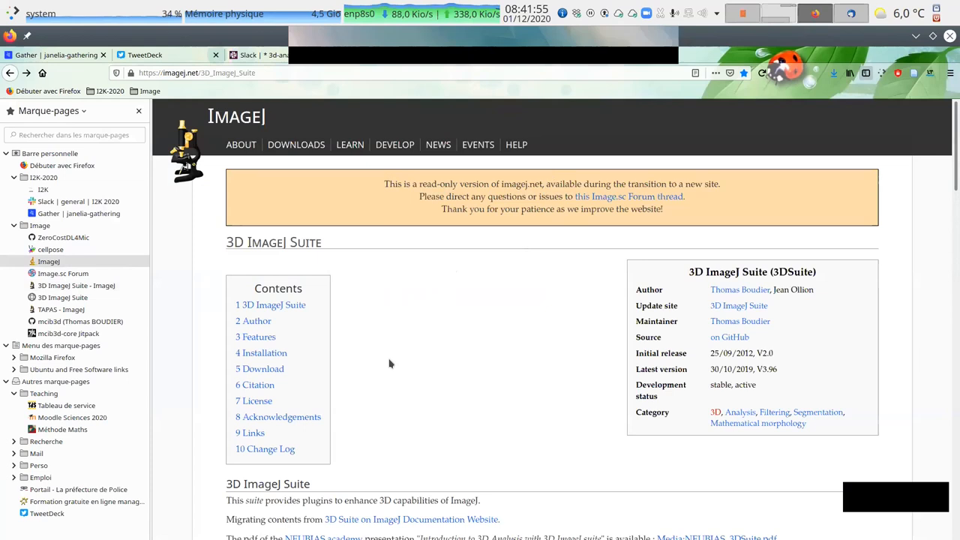
click(63, 297)
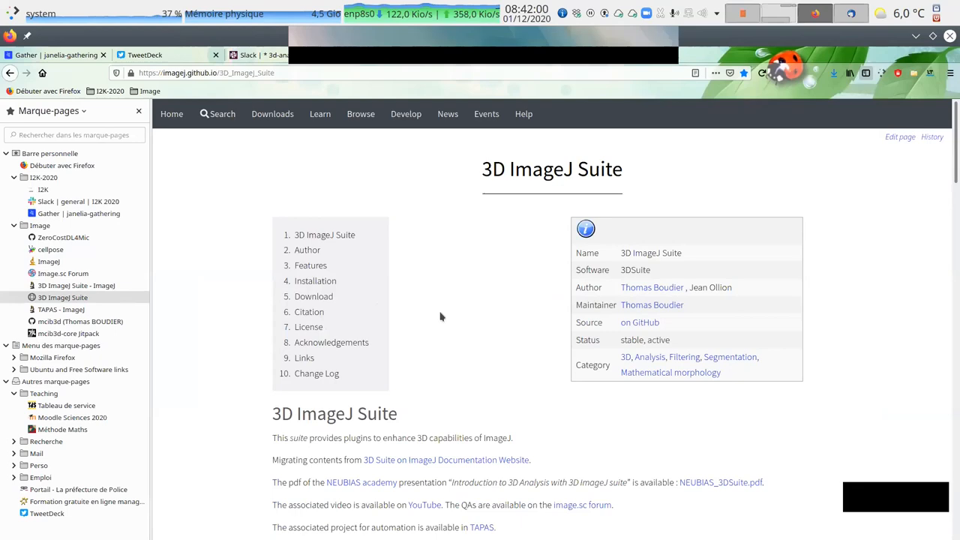
scroll(down, 3)
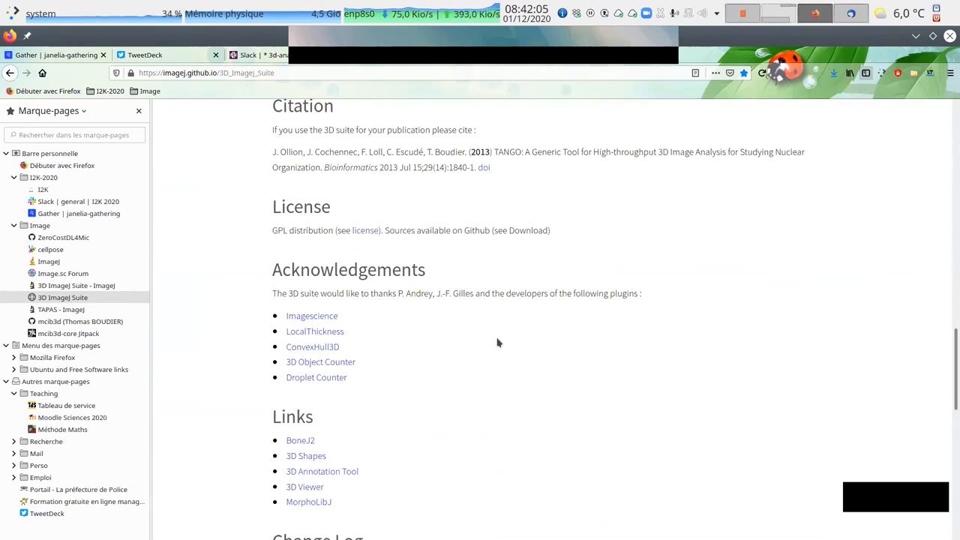
scroll(up, 3)
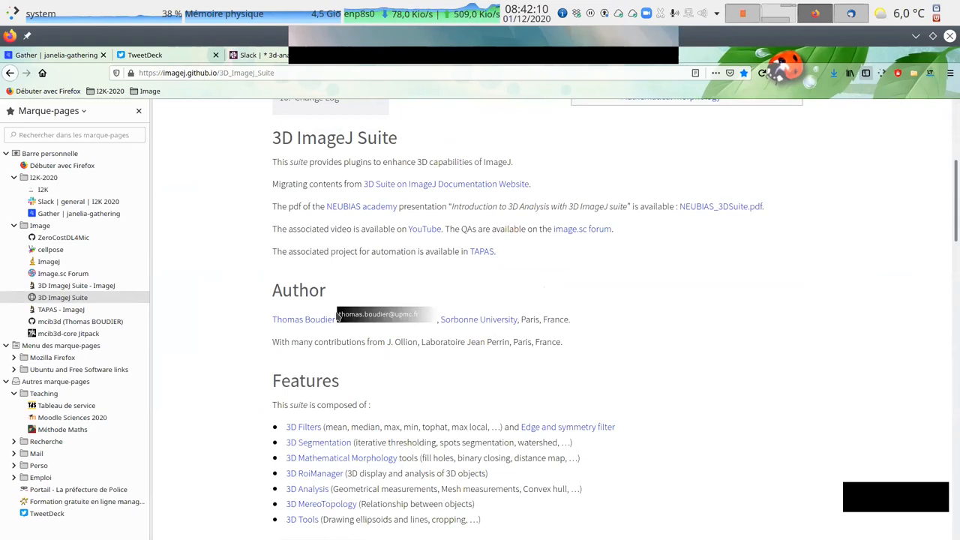
mouse_move(362, 207)
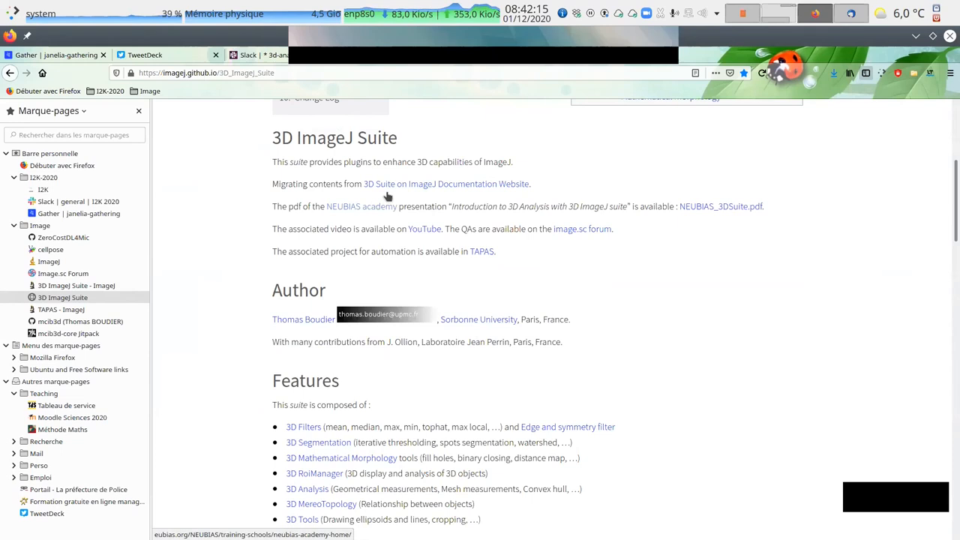
mouse_move(585, 273)
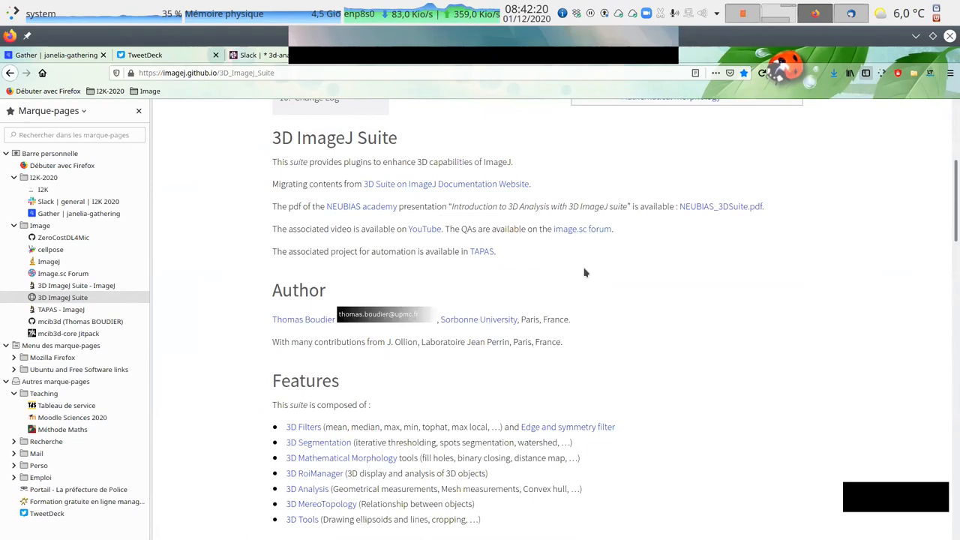
scroll(down, 3)
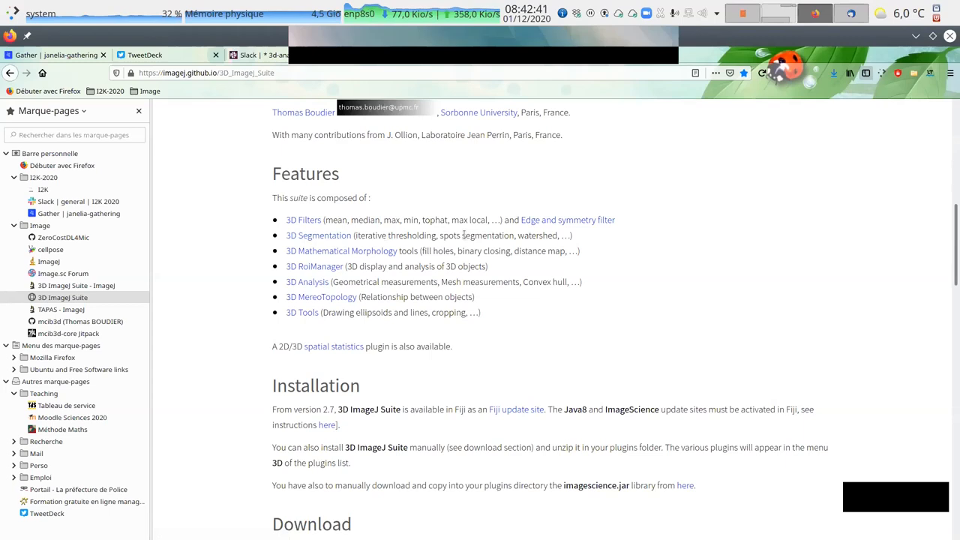
mouse_move(360, 219)
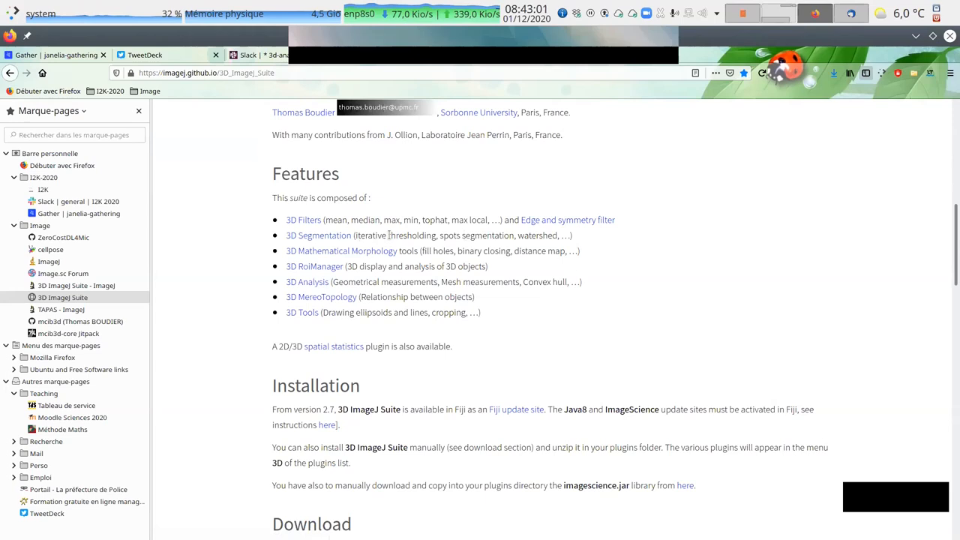
mouse_move(342, 251)
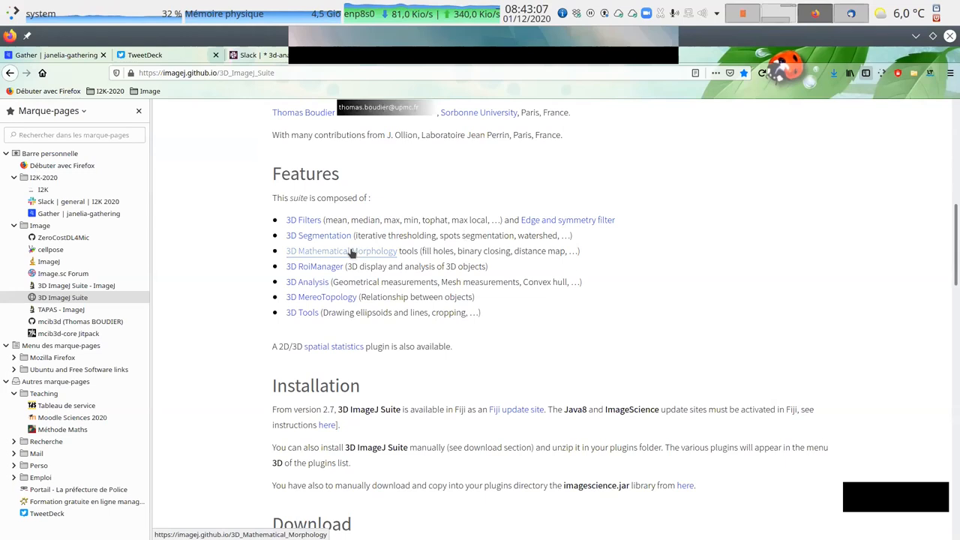
mouse_move(592, 255)
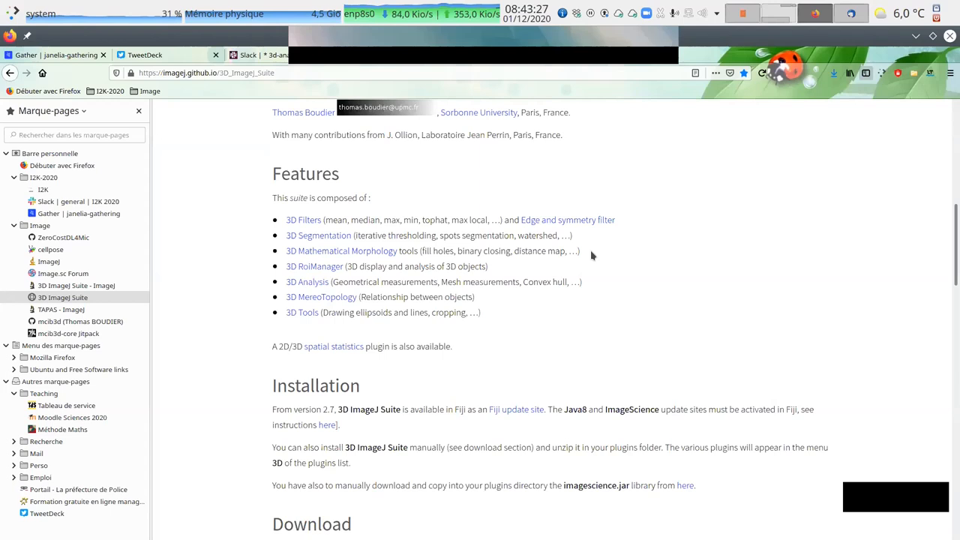
mouse_move(306, 282)
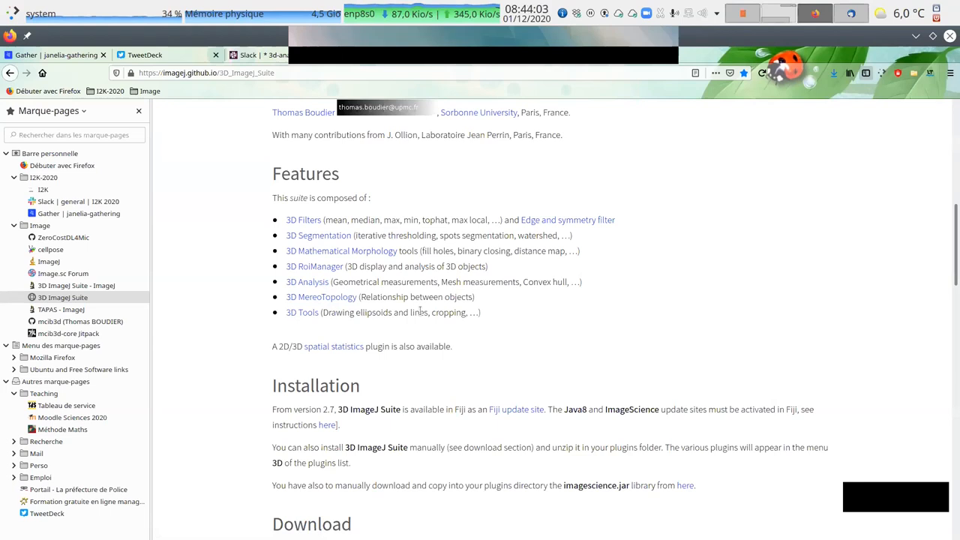
mouse_move(408, 324)
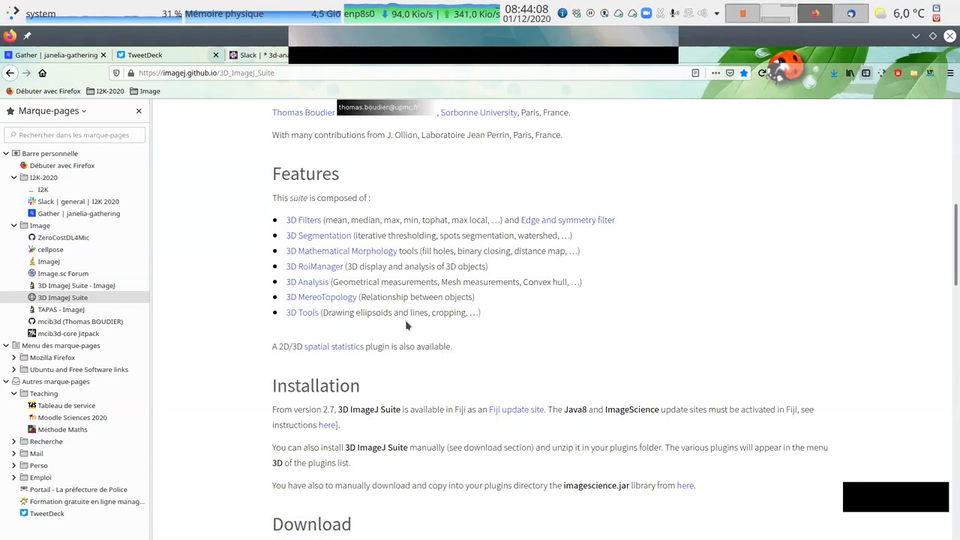
Step: Follow the 'spatial statistics' link to the Spatial statistics 2D/3D plugin wiki page
click(333, 345)
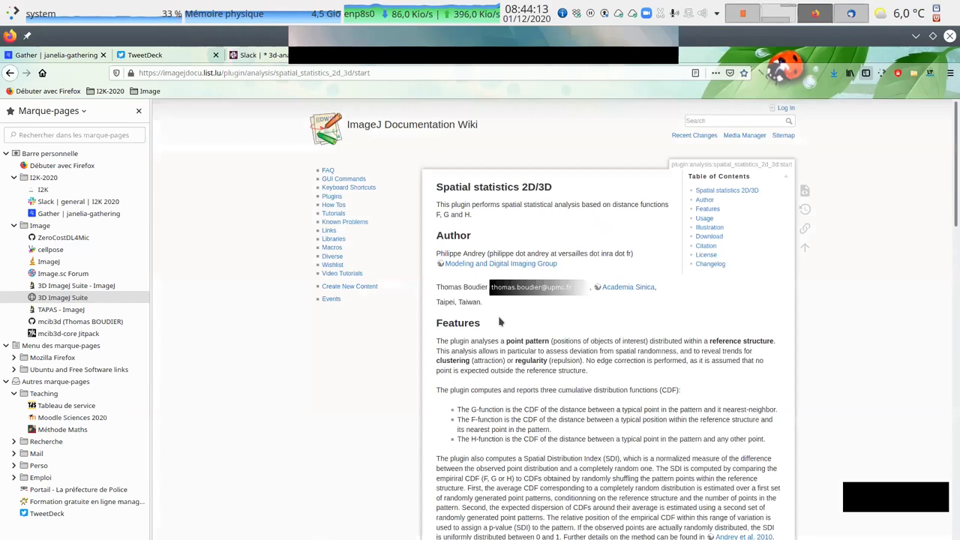
scroll(down, 3)
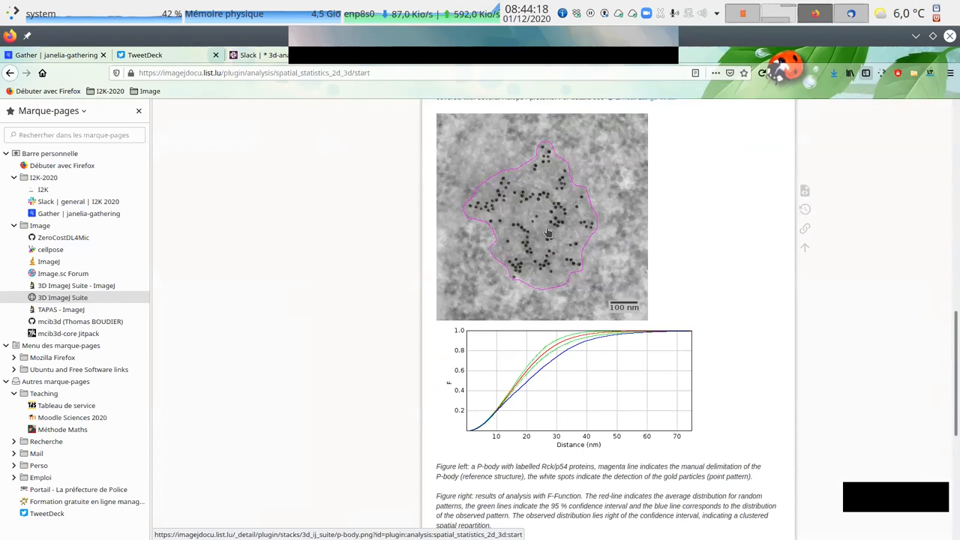
mouse_move(582, 238)
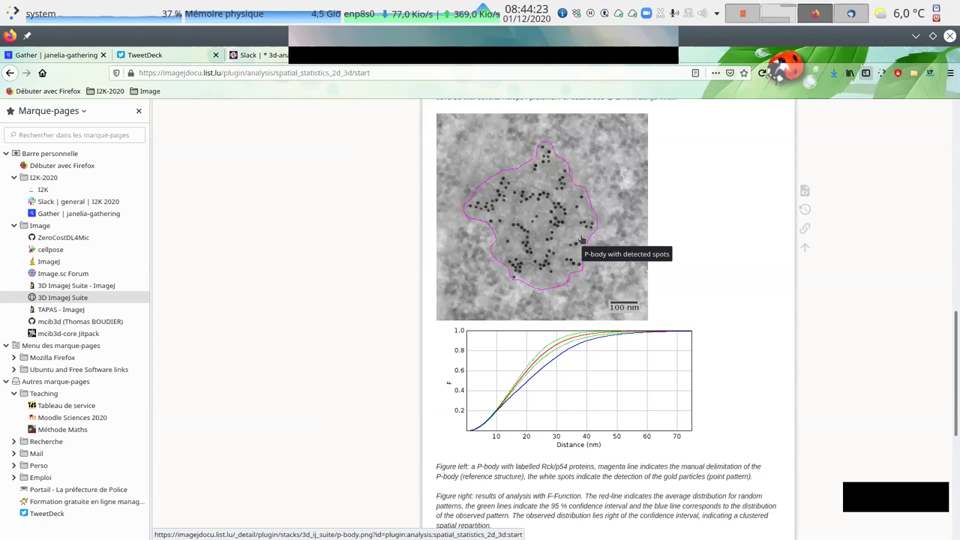
click(63, 297)
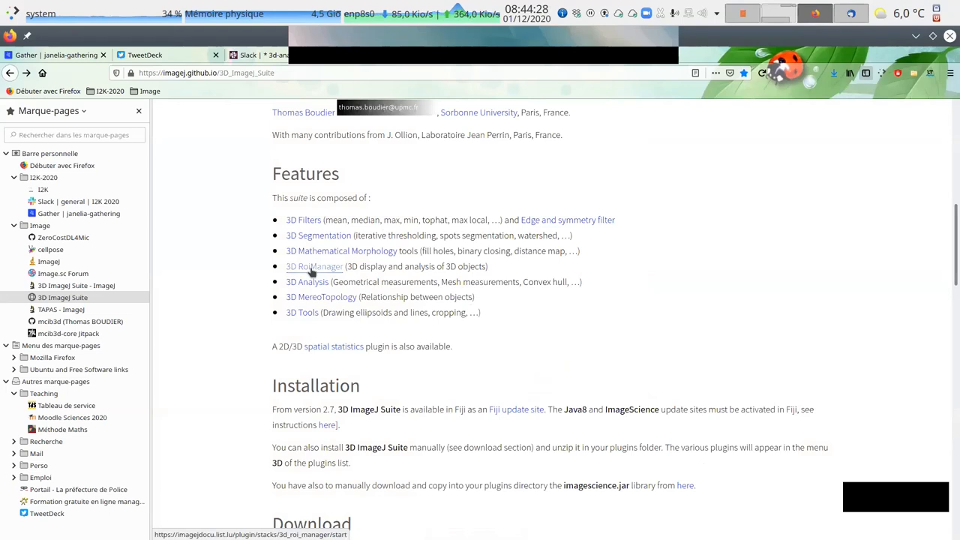
click(314, 267)
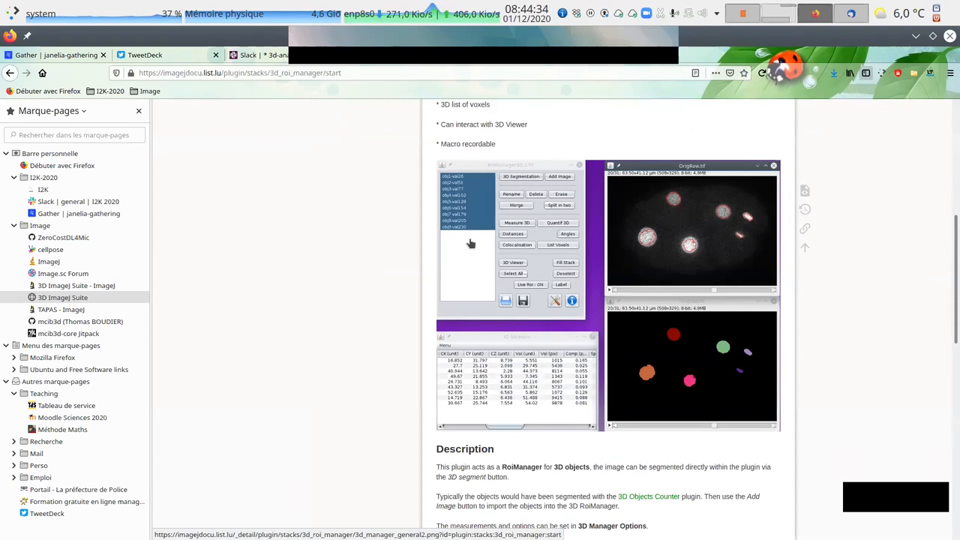
mouse_move(465, 246)
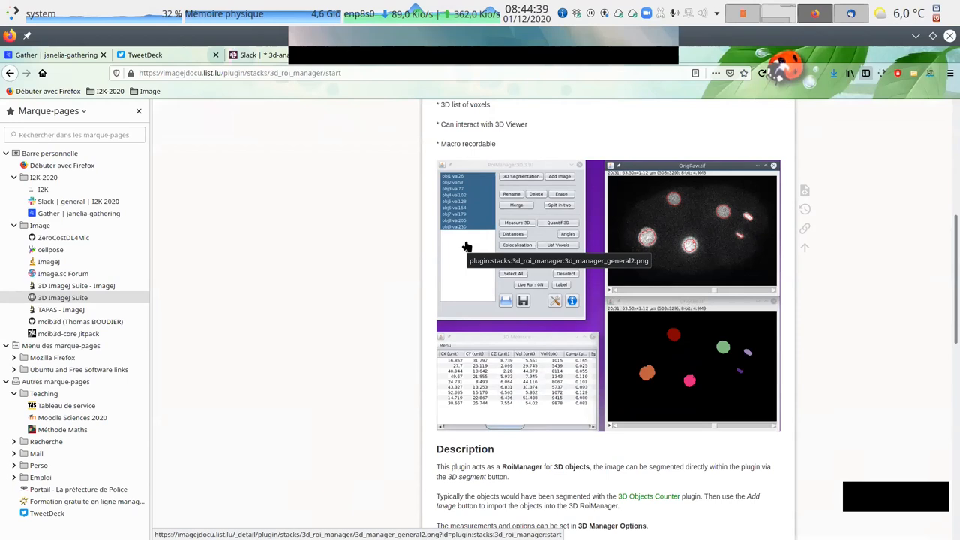
mouse_move(447, 198)
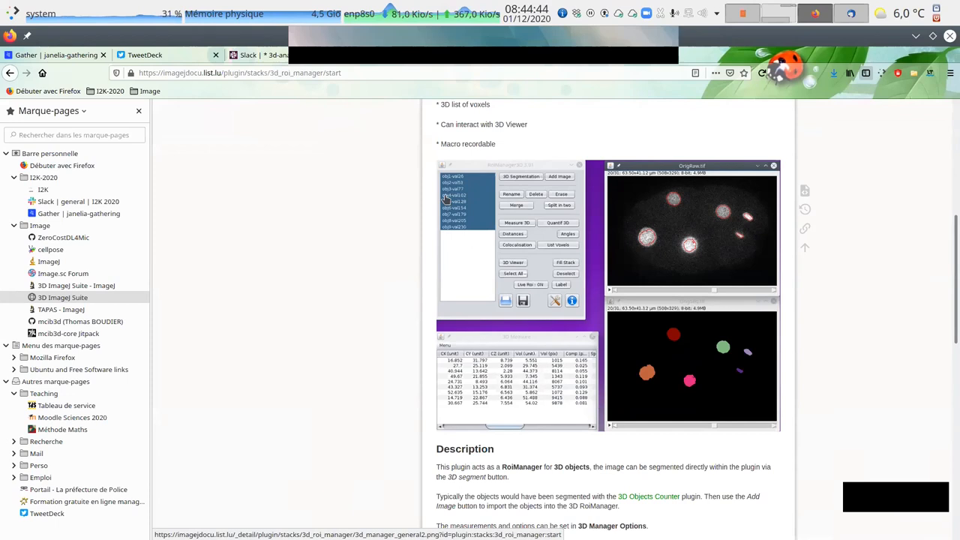